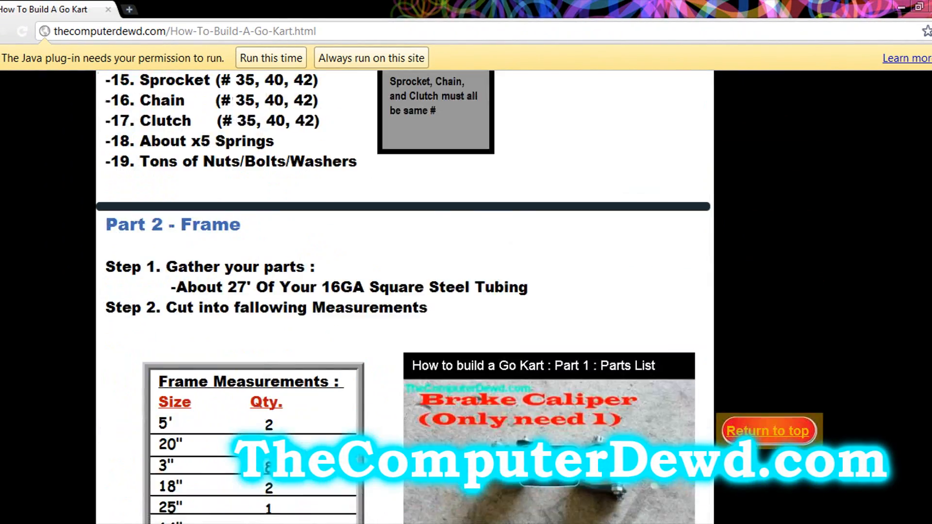
- Scroll the go-kart guide past Parts 2–6 to Part 7's throttle/brake cables and seat mount parts list
scroll(down, 3)
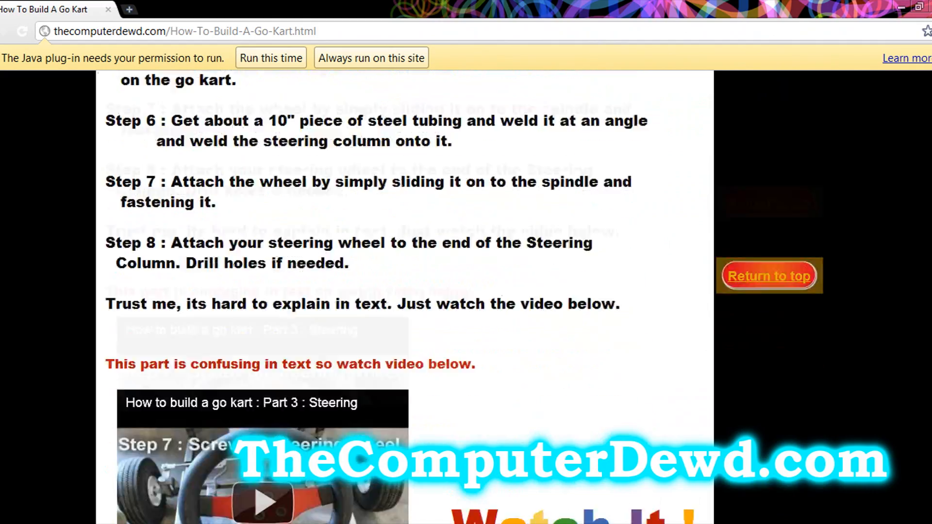
scroll(down, 3)
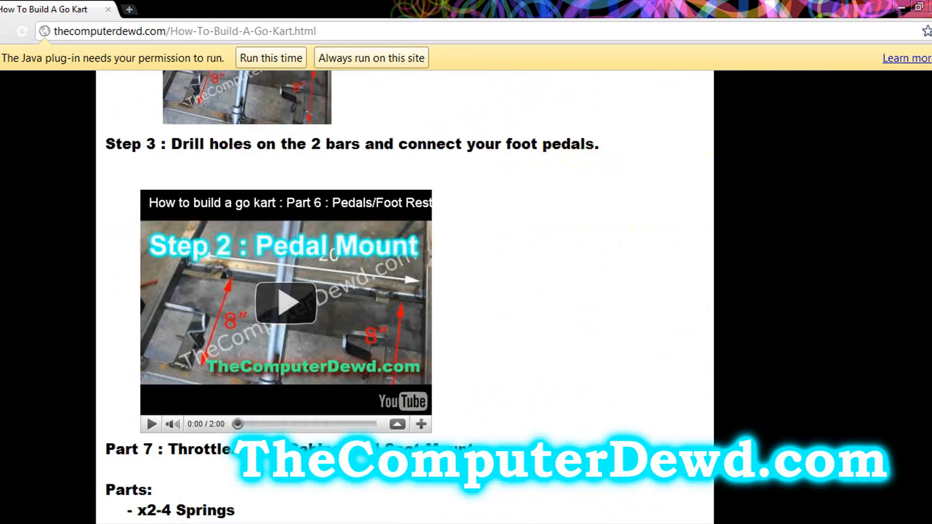
scroll(down, 3)
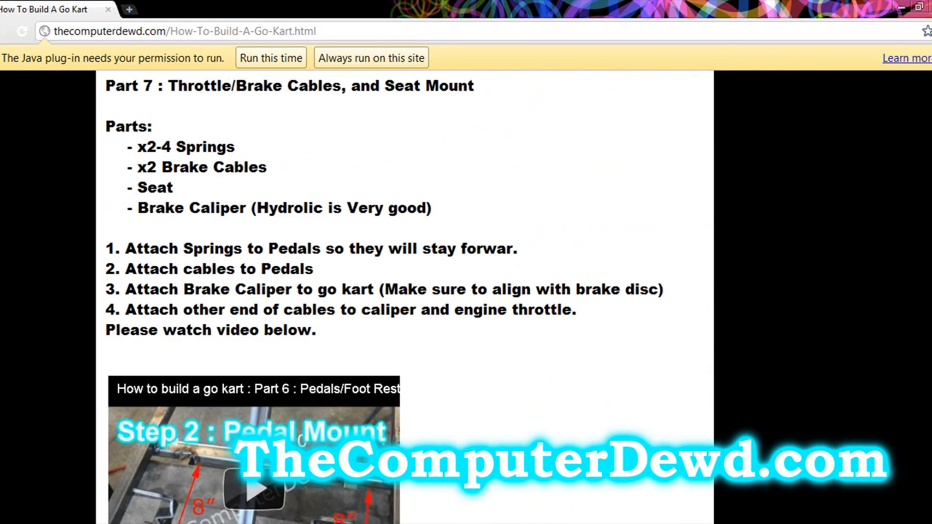
click(256, 490)
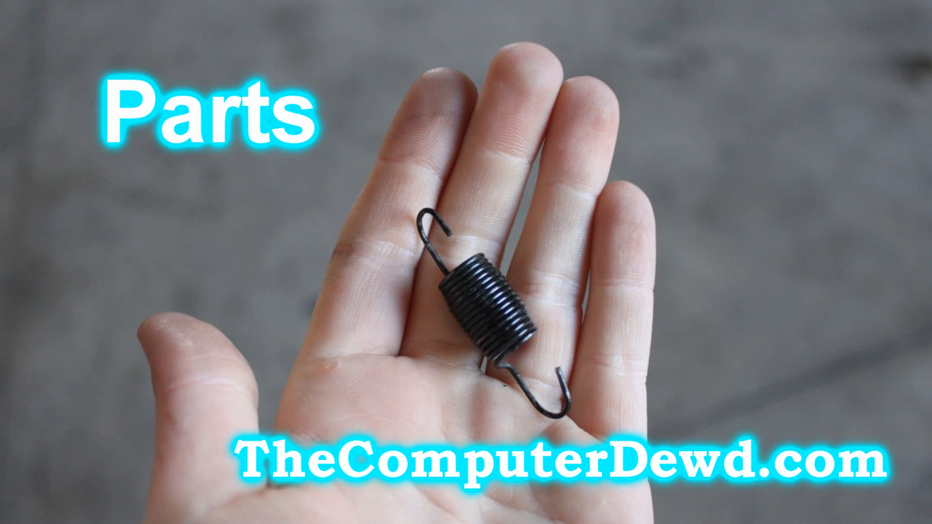